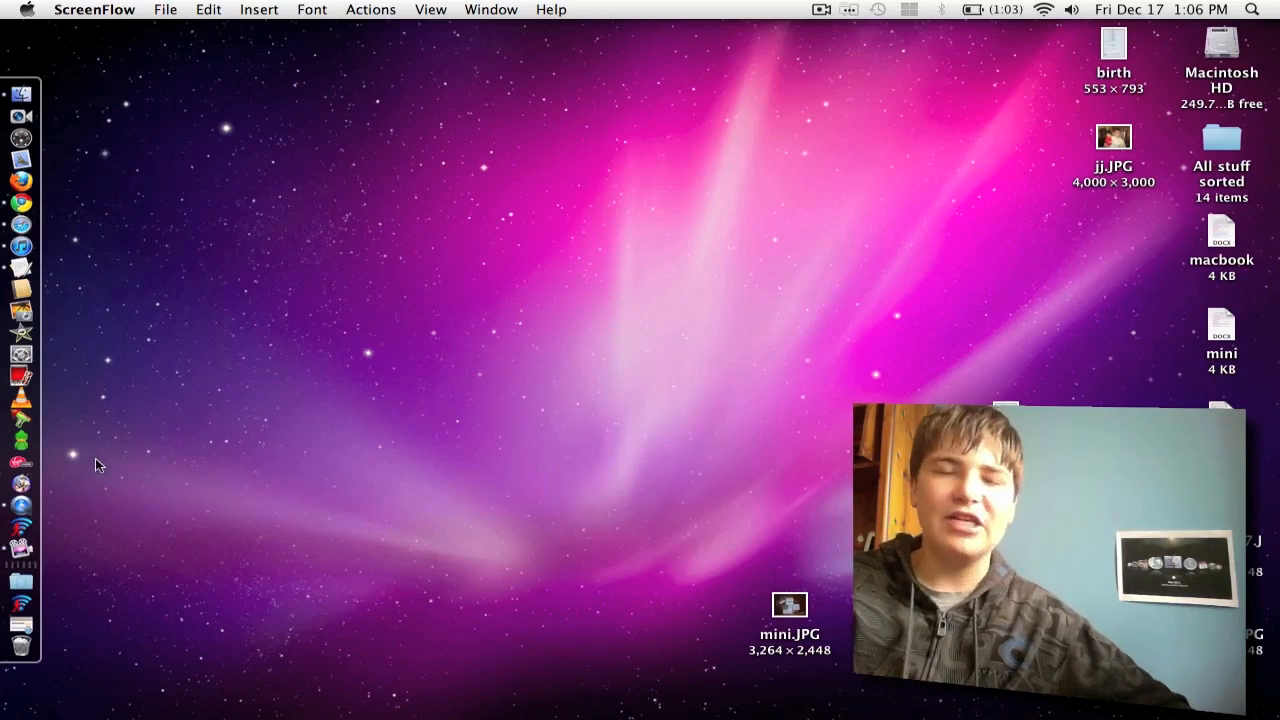
mouse_move(20, 524)
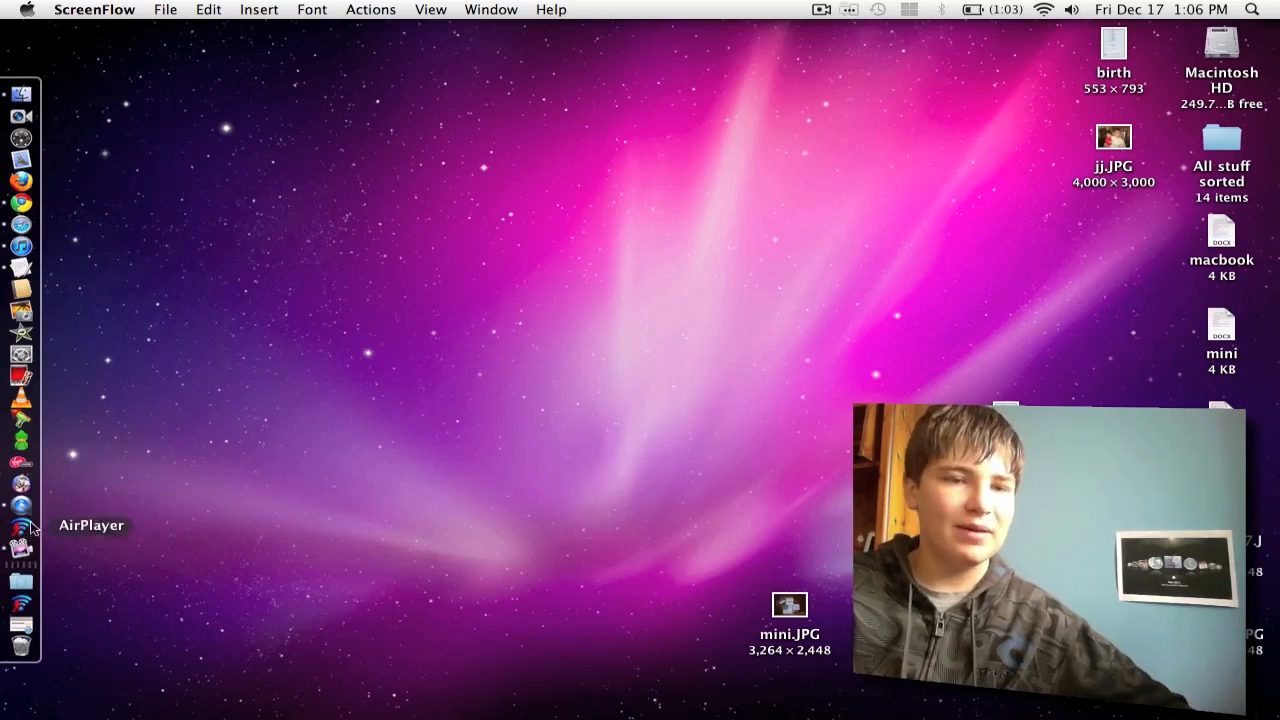
Launch AirPlayer from the Dock and start the AirPlay service.
click(20, 528)
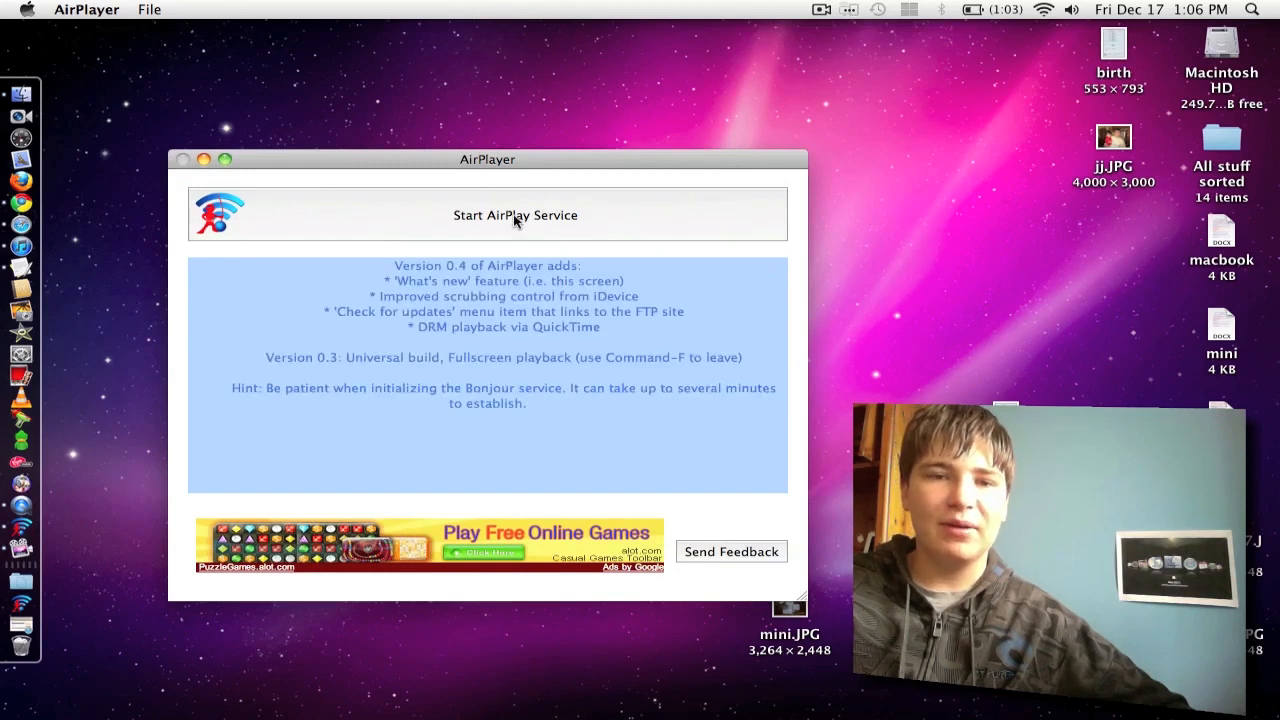
click(516, 216)
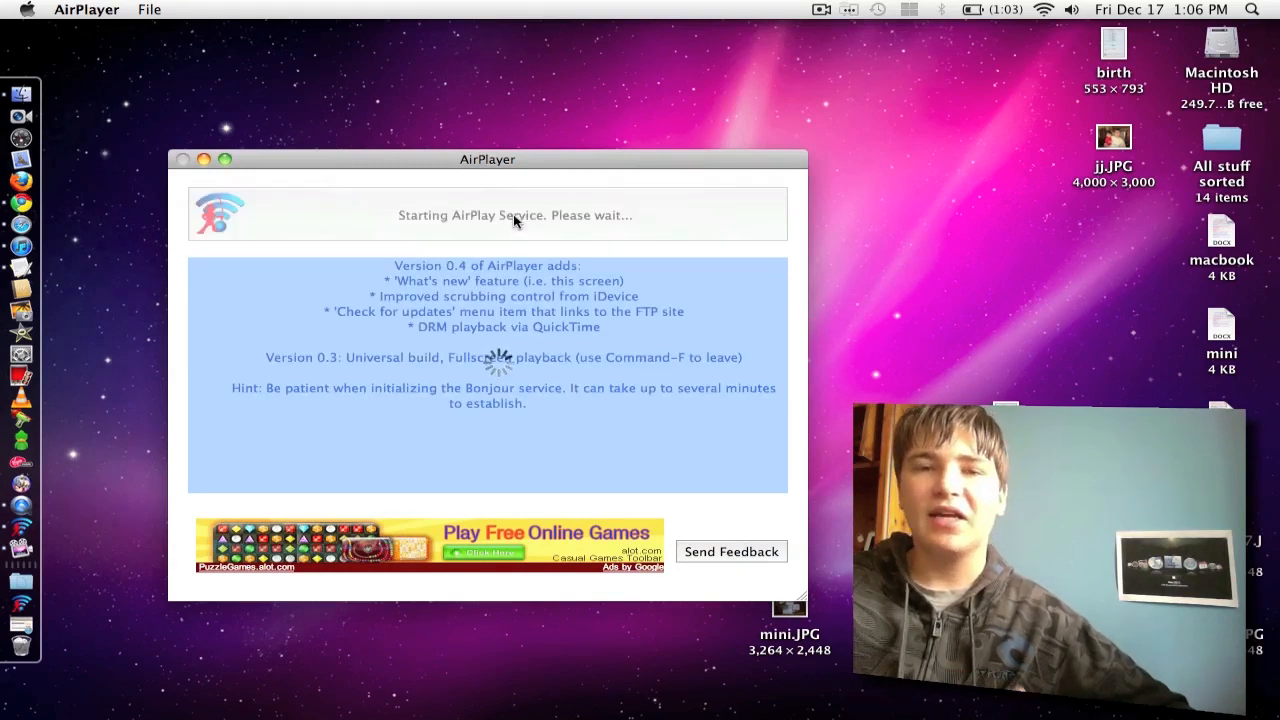